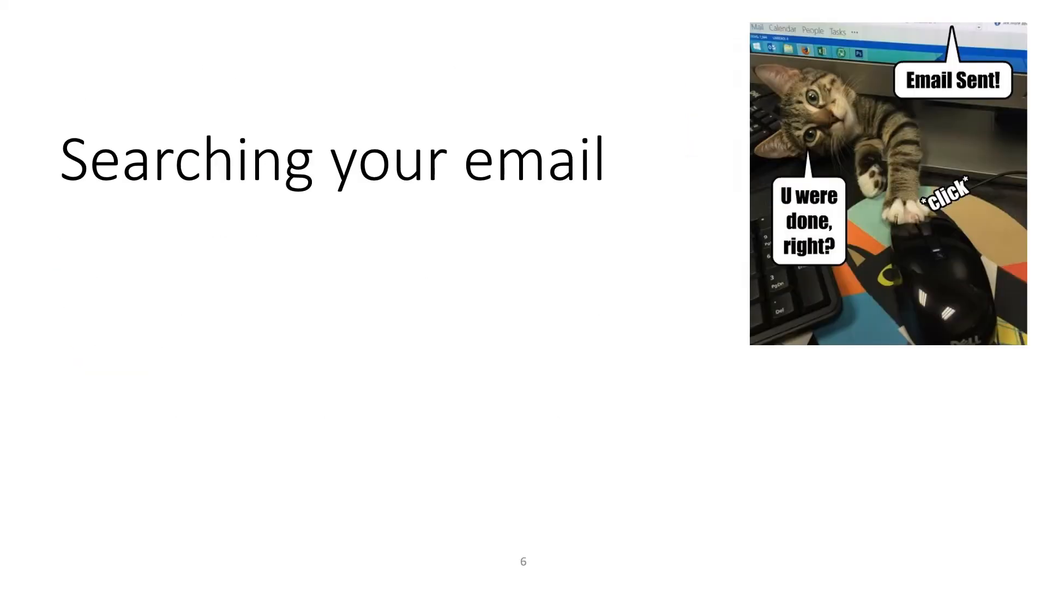
# Advance to slide 7, Search, and reveal the Gmail advanced search options screenshot.
pyautogui.press('right')
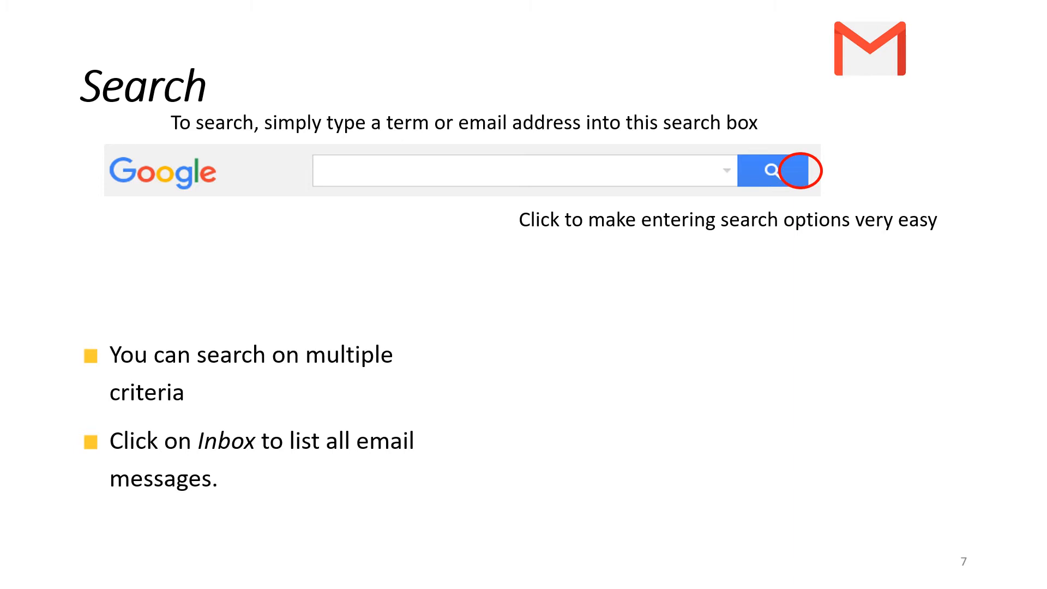
pyautogui.click(770, 170)
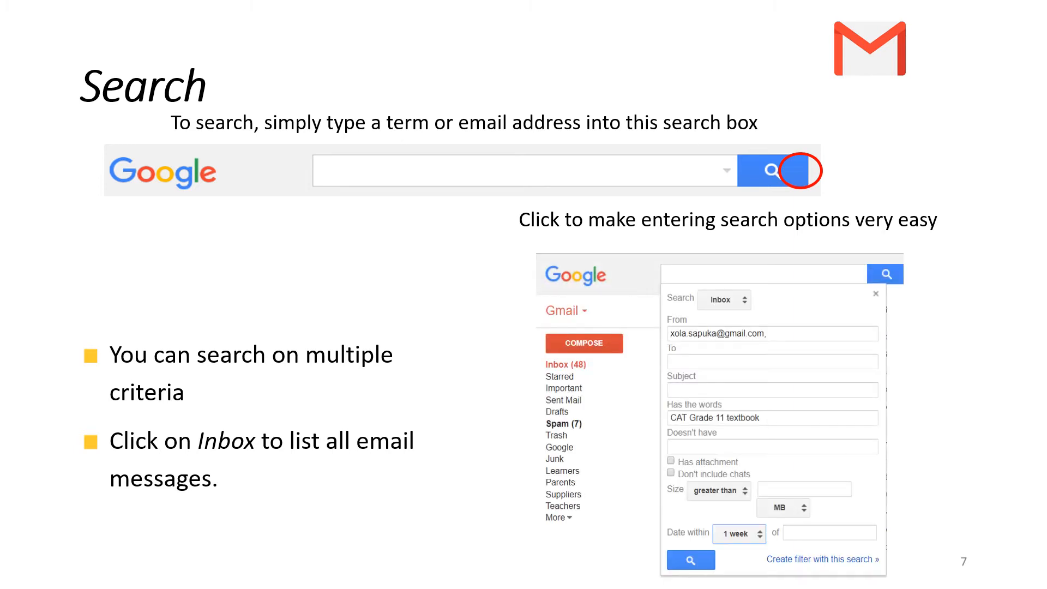
pyautogui.press('Right')
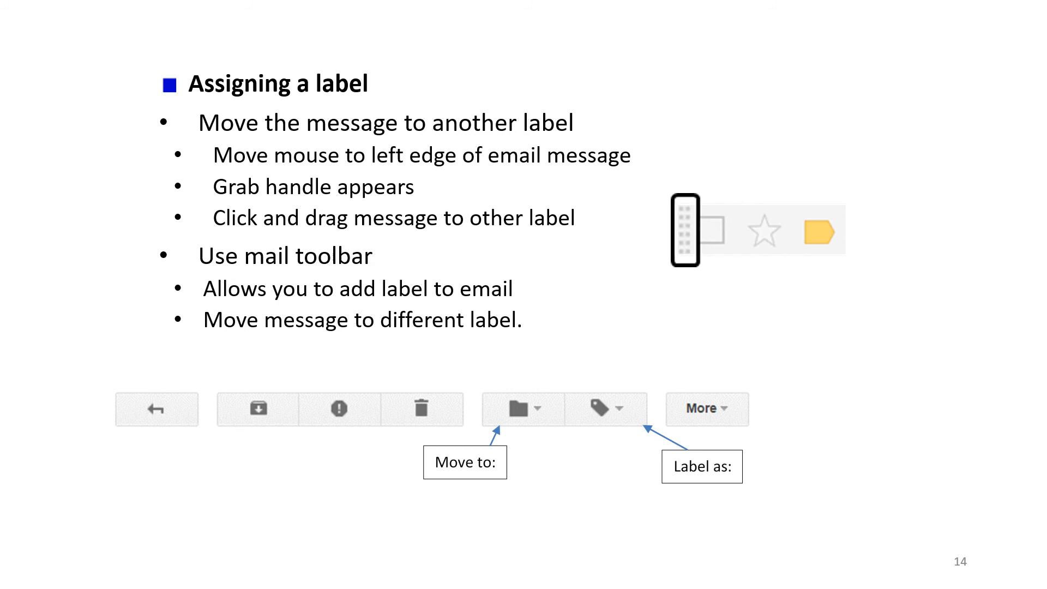
# Advance past the Assigning a label slide to the filter-from-search slide.
pyautogui.press('Right')
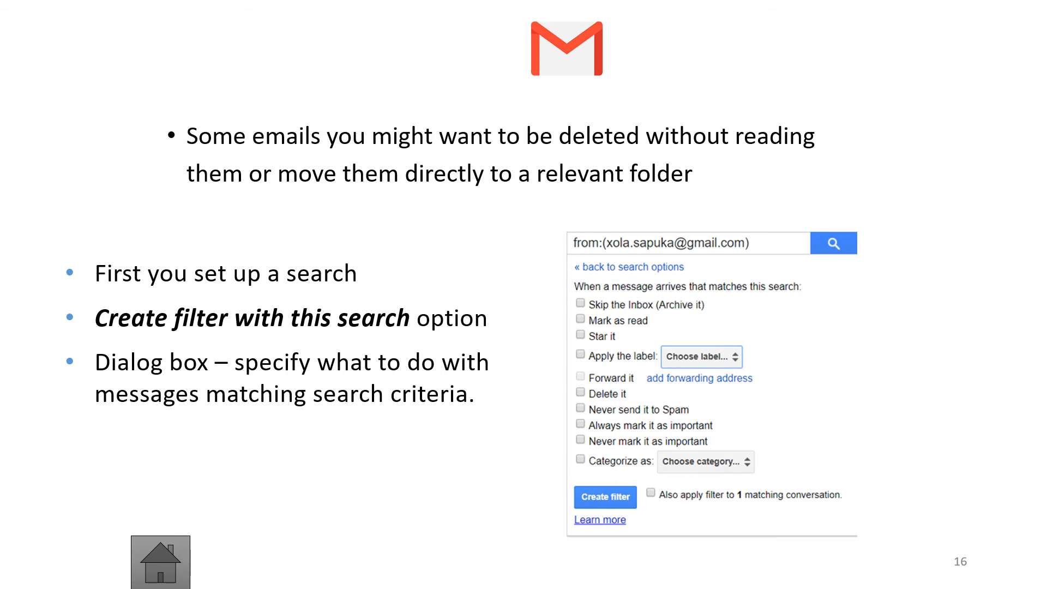
# Advance the slideshow to slide 18 showing a suggested contact group.
pyautogui.press('right')
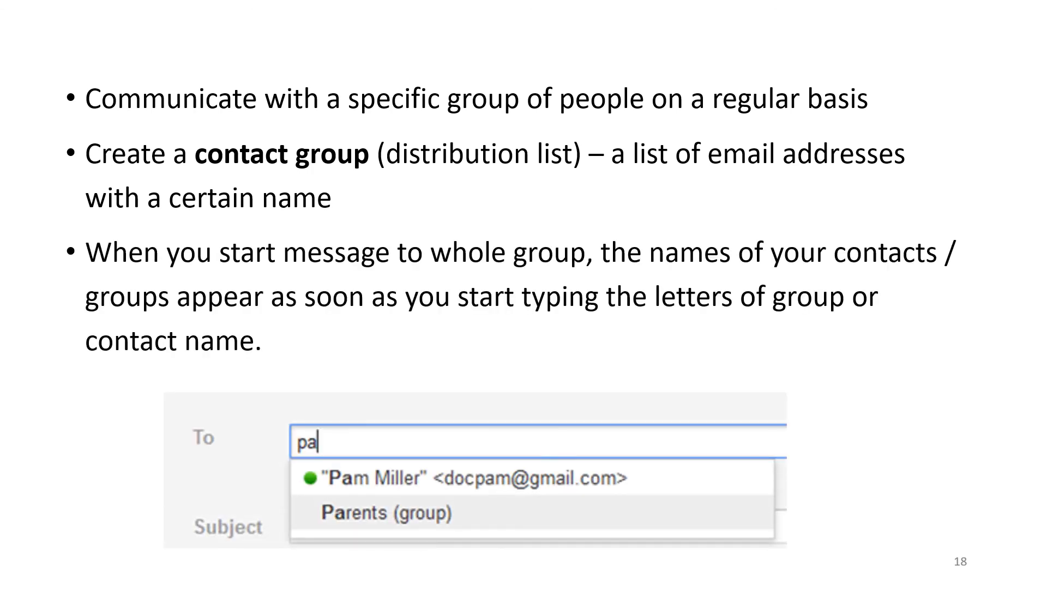